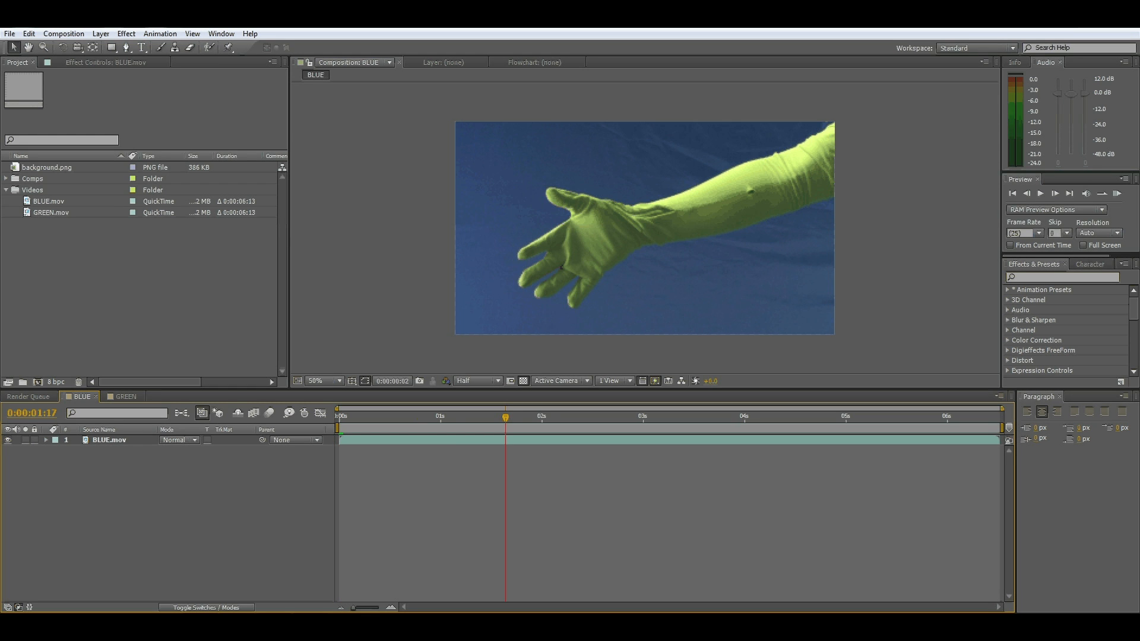
# Apply Keylight (1.2) to the BLUE.mov glove layer to key the blue backdrop.
pyautogui.click(644, 228)
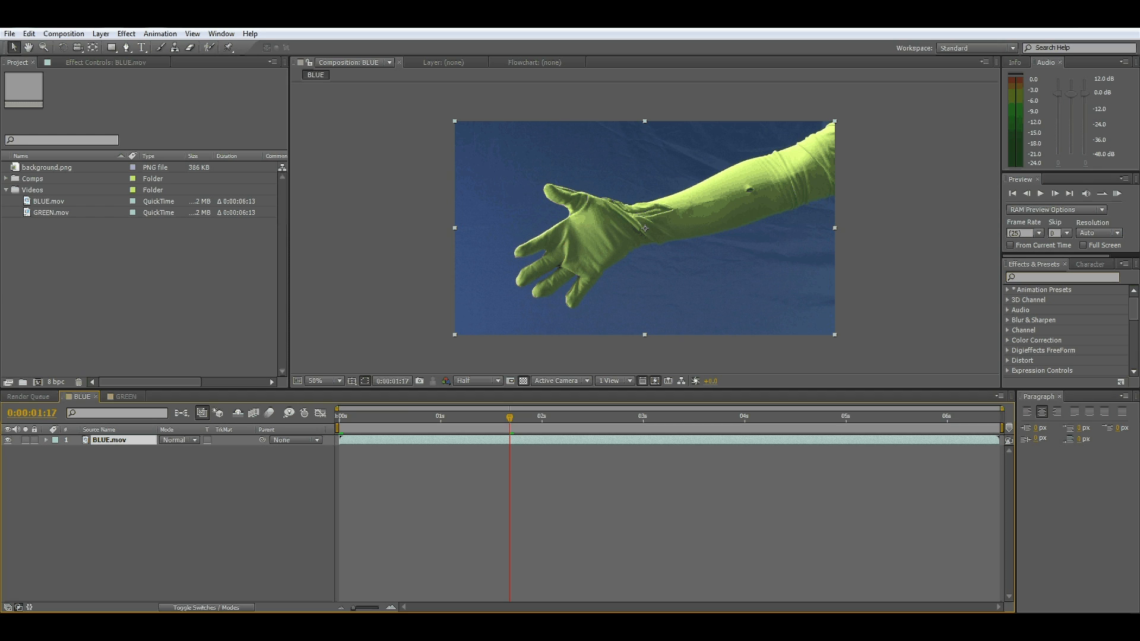
pyautogui.click(124, 33)
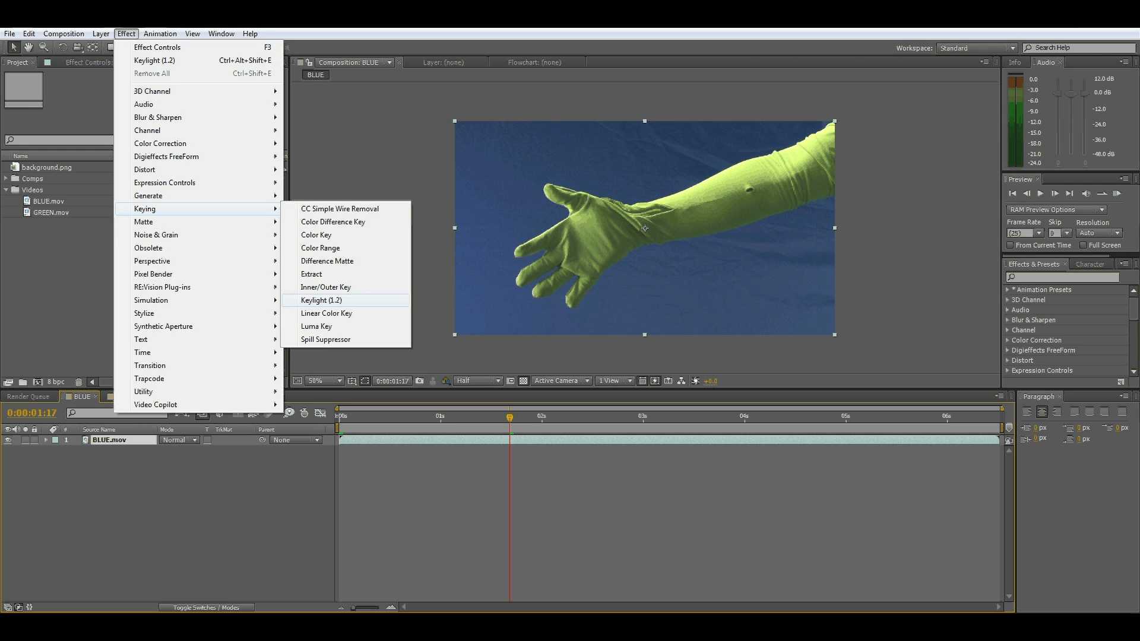
pyautogui.click(320, 300)
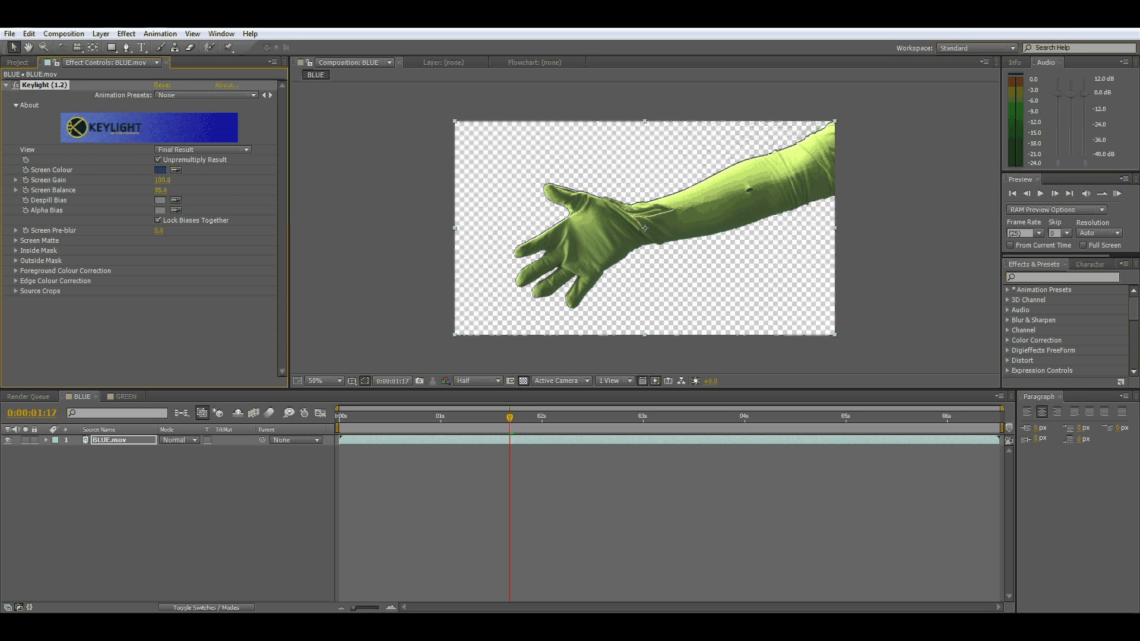
# In Screen Matte, set Screen Shrink/Grow slightly negative and Replace Method to Source, checking at 100% Full quality.
pyautogui.click(314, 380)
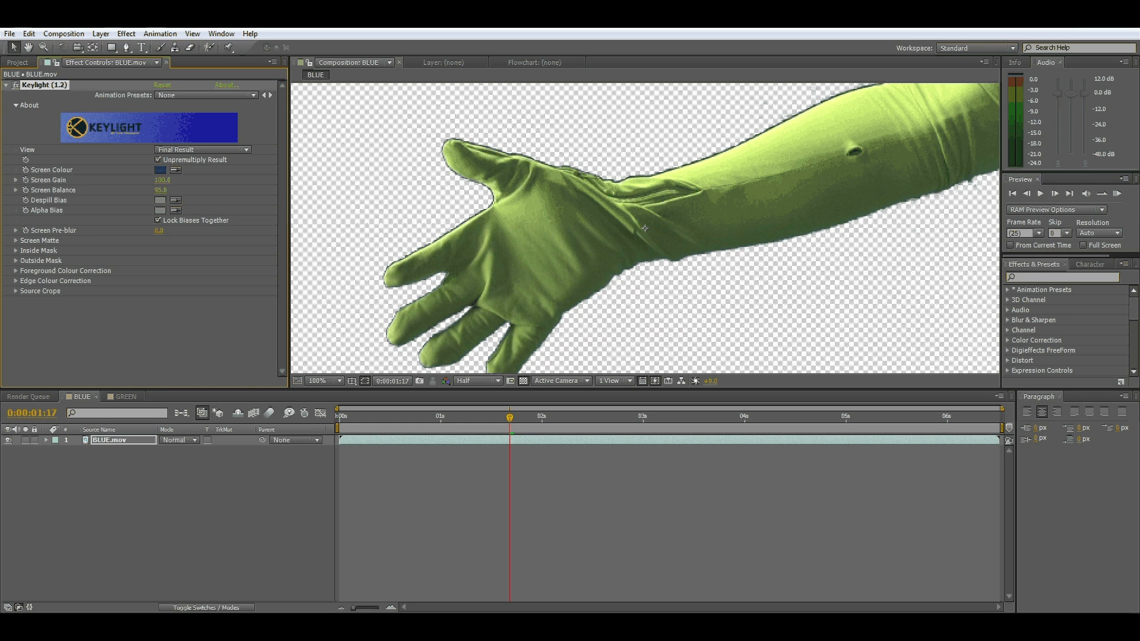
pyautogui.click(161, 230)
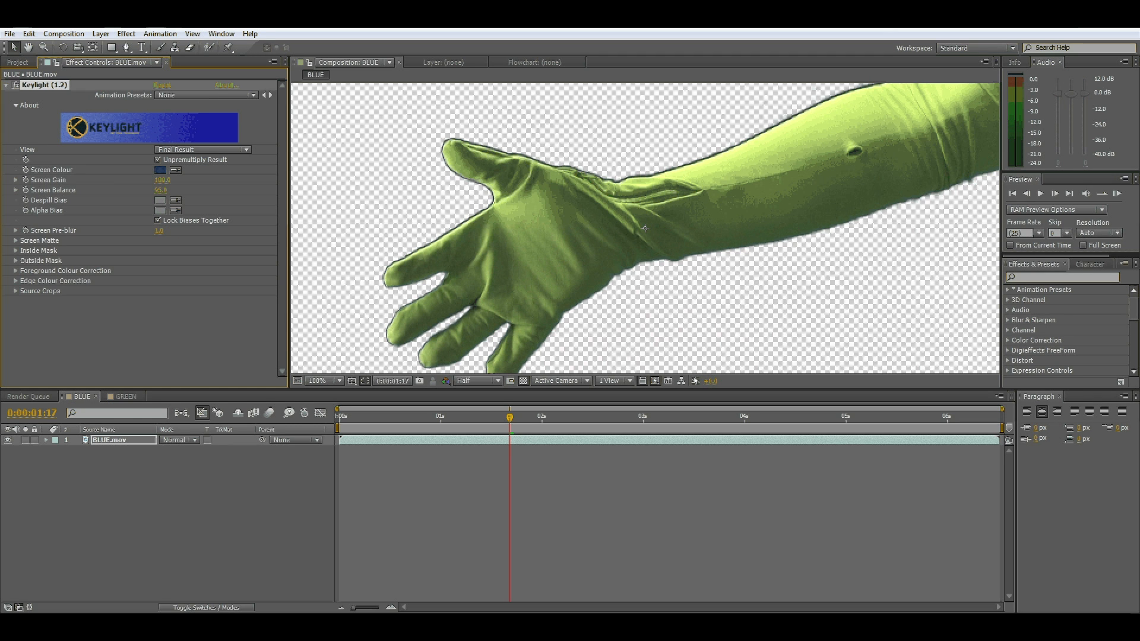
pyautogui.click(40, 240)
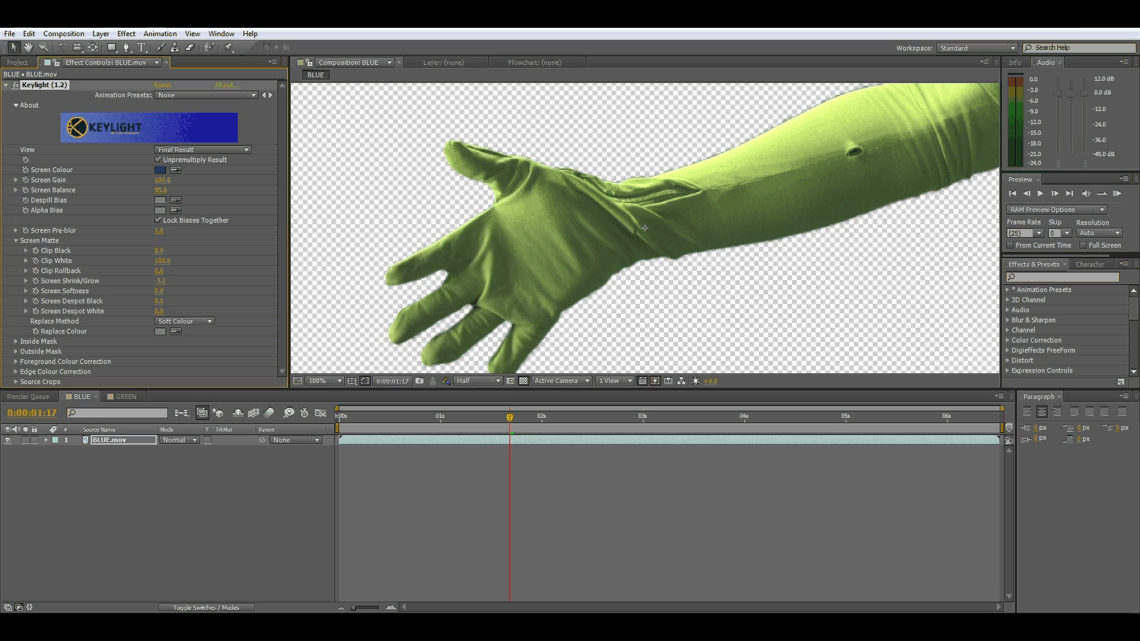
pyautogui.click(324, 382)
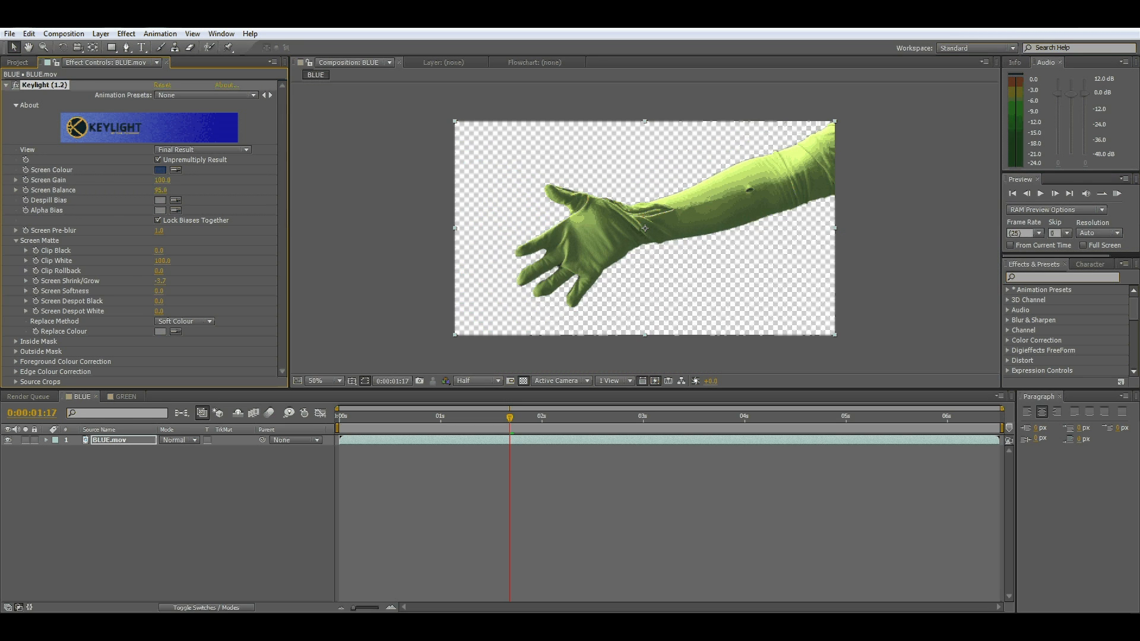
pyautogui.click(322, 380)
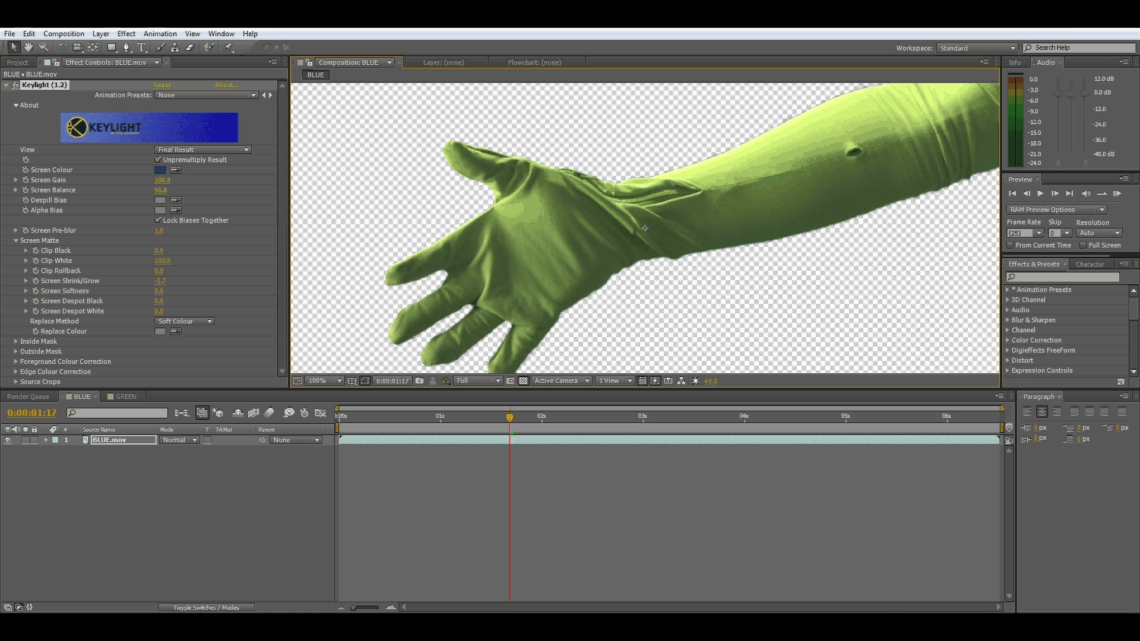
pyautogui.click(183, 322)
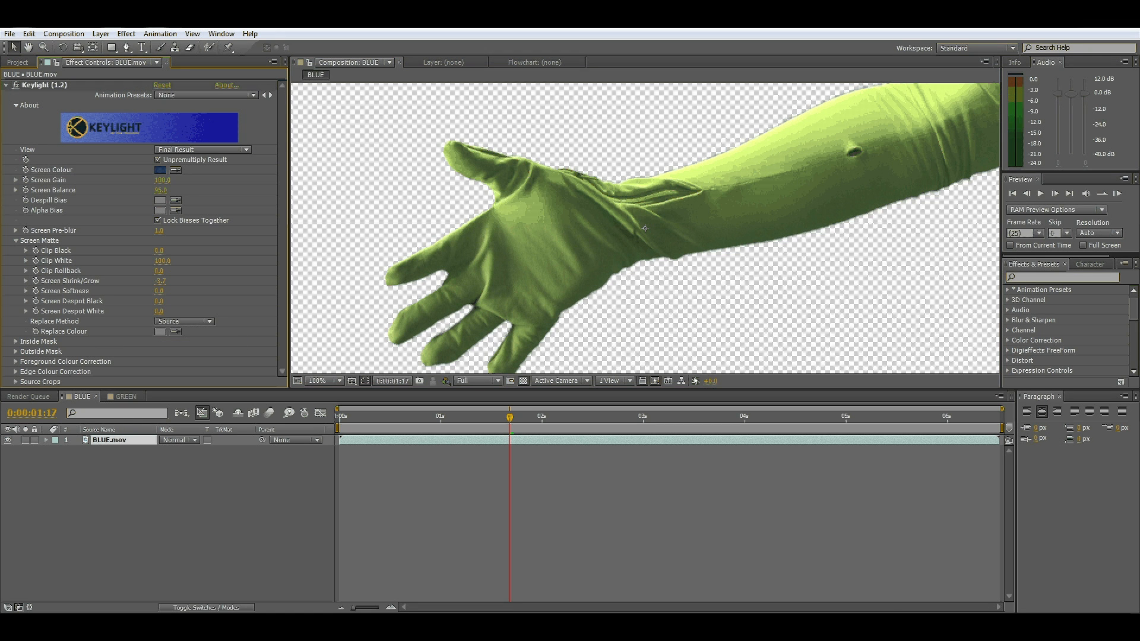
pyautogui.click(323, 380)
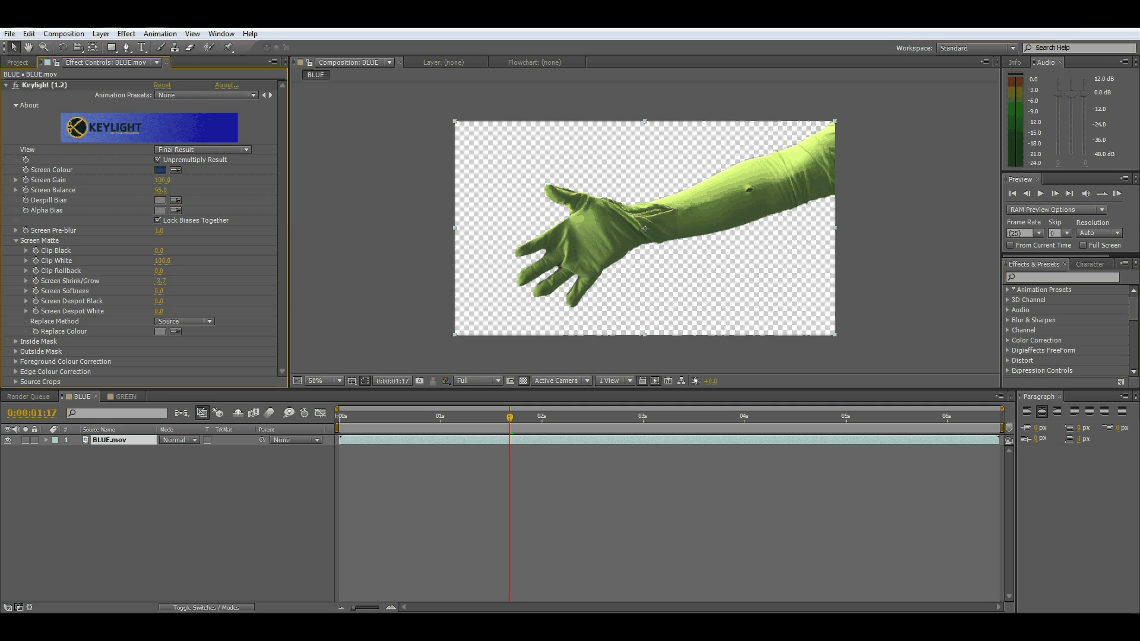
# Place background.png below BLUE.mov so the glove sits over the road.
pyautogui.click(17, 62)
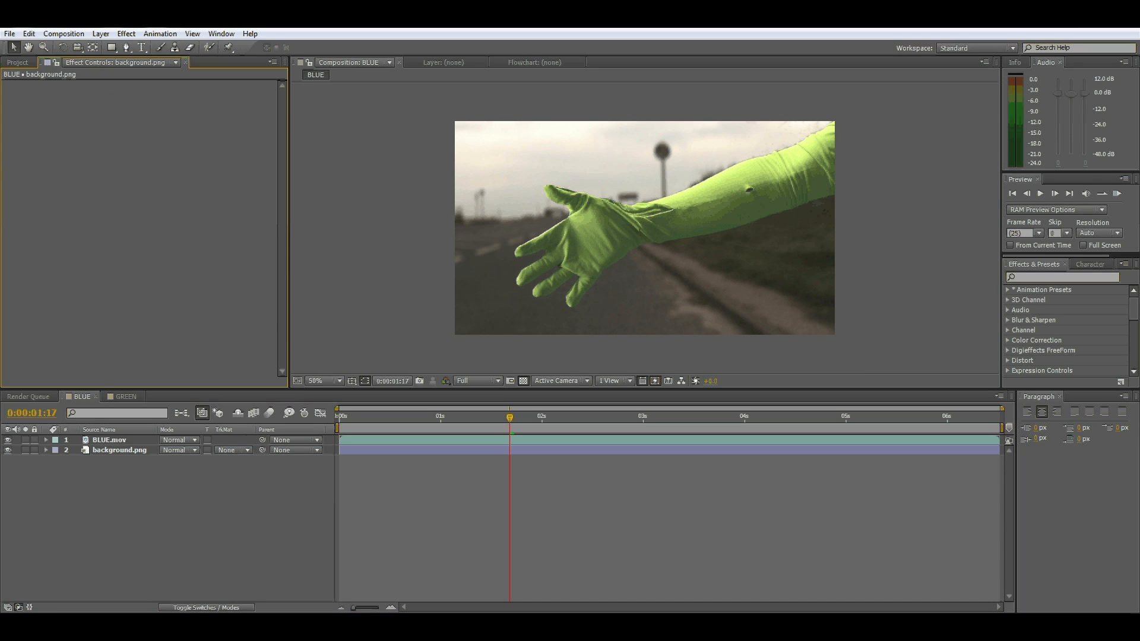
pyautogui.click(314, 380)
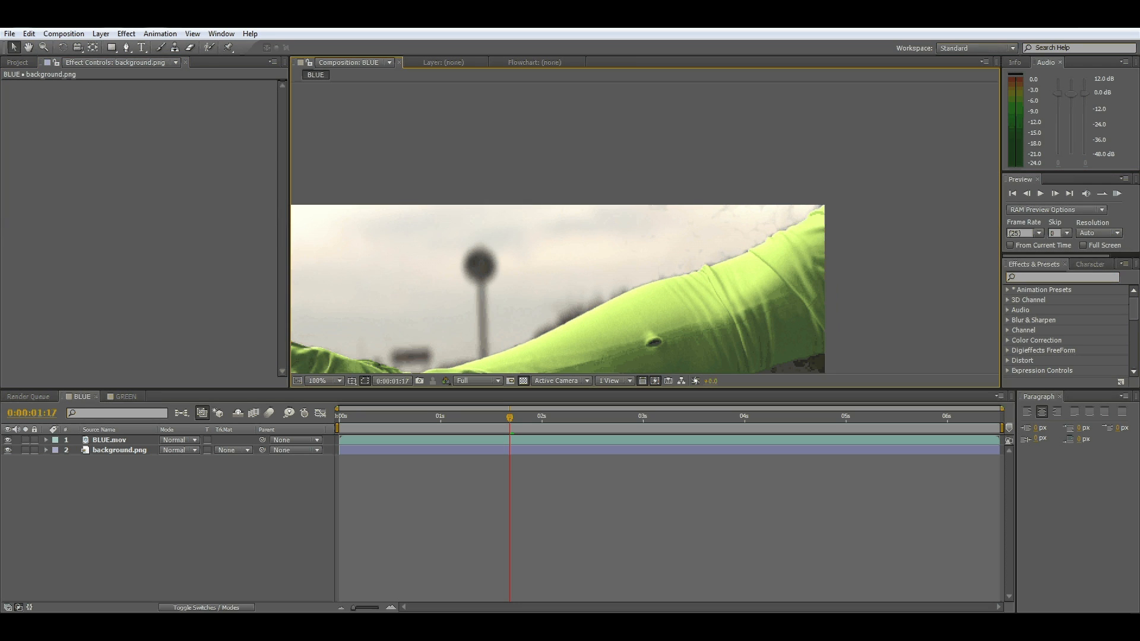
pyautogui.click(324, 380)
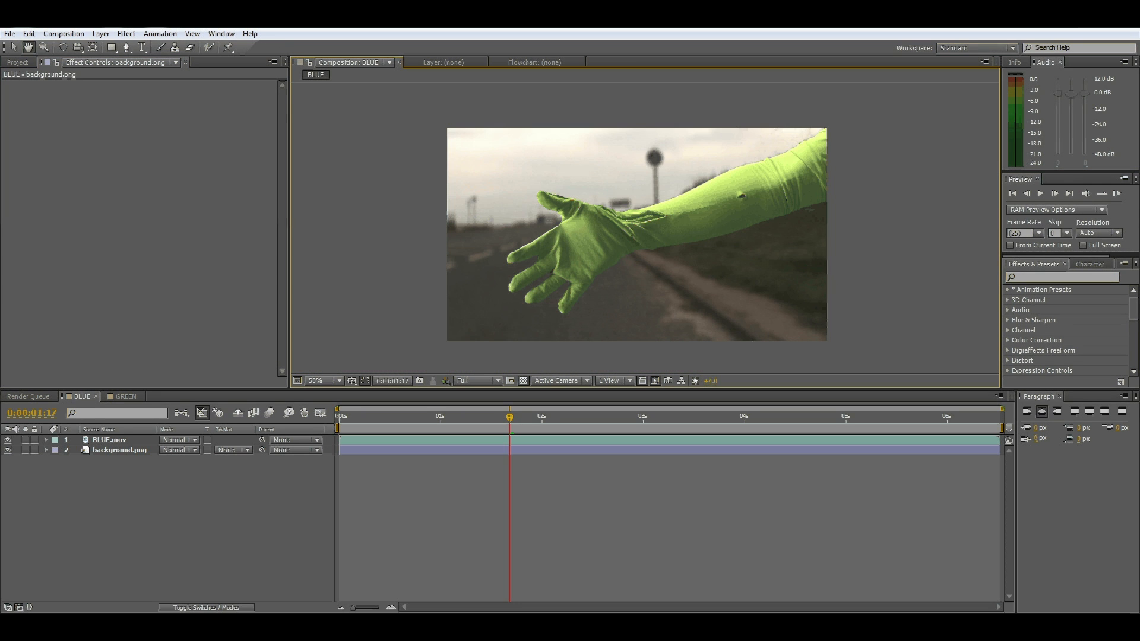
pyautogui.click(108, 439)
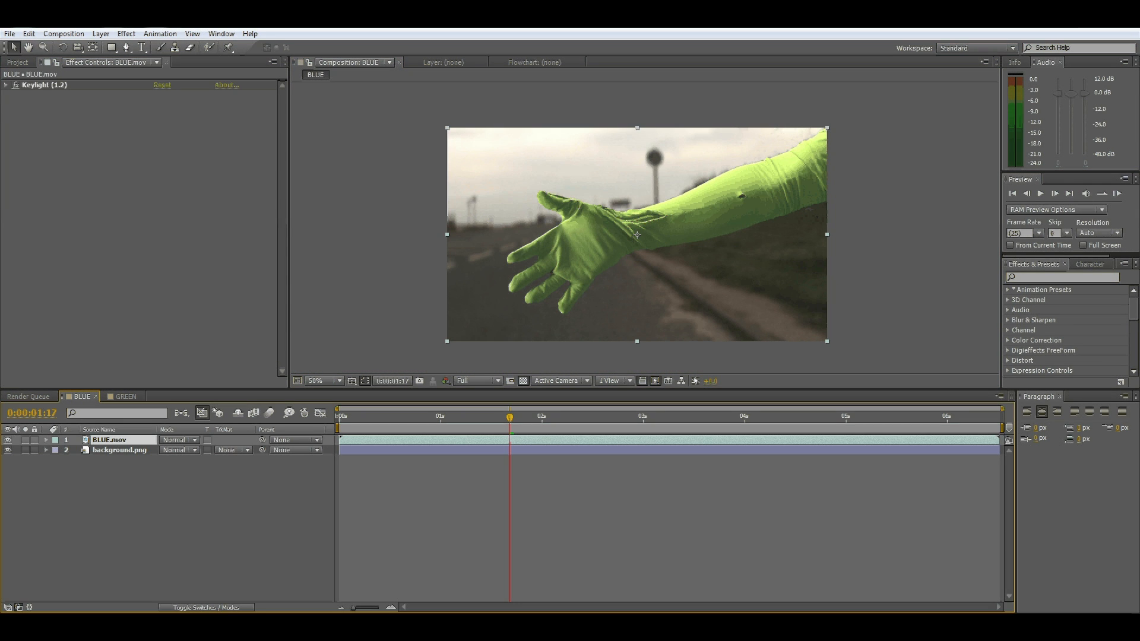
pyautogui.click(6, 84)
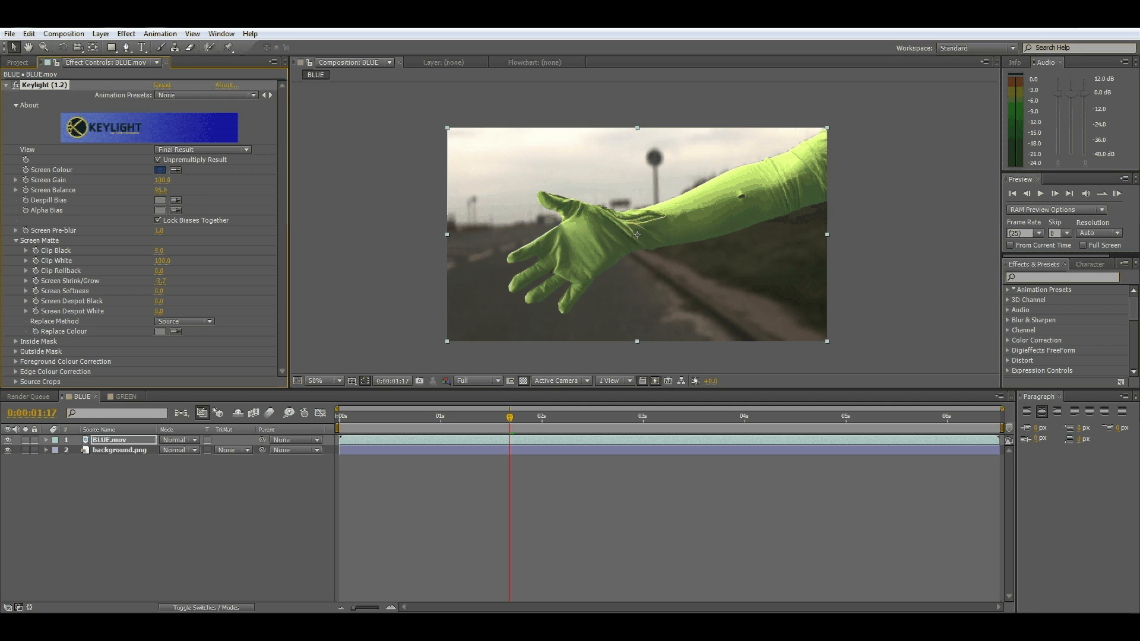
# Raise Clip Black and lower Clip White in Keylight's Screen Matte, inspecting the glove edges.
pyautogui.click(158, 250)
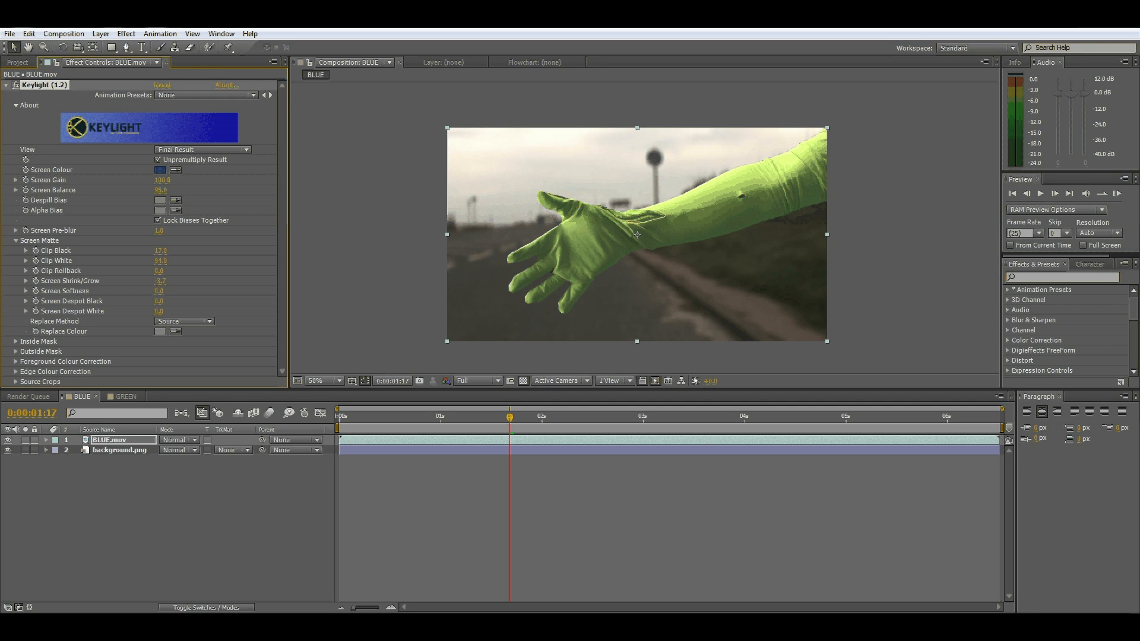
pyautogui.click(159, 260)
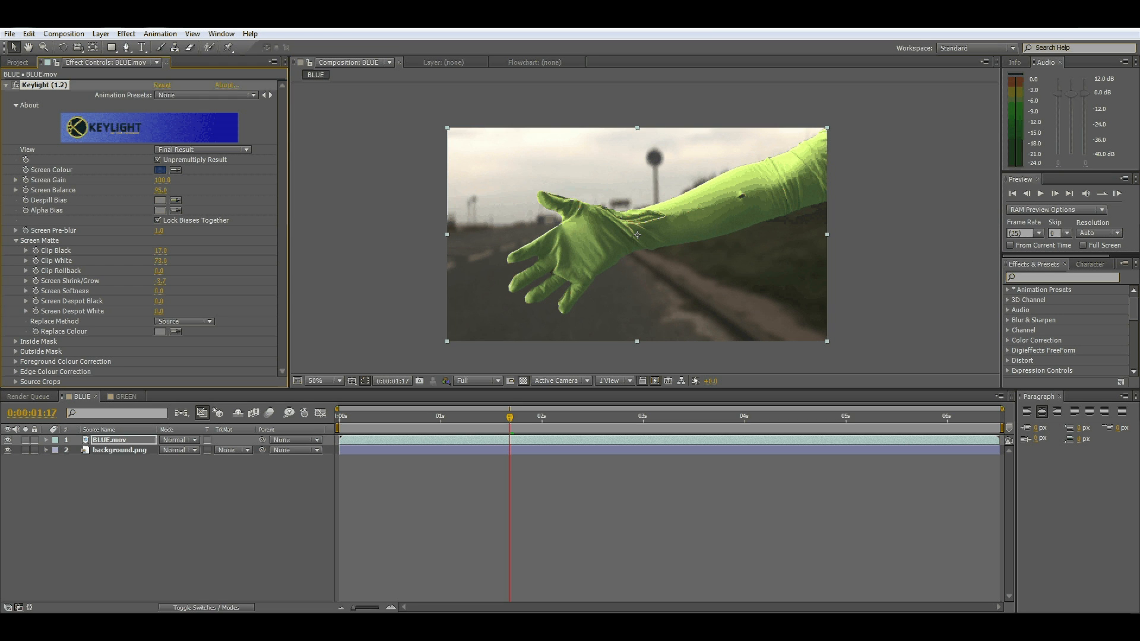
pyautogui.click(316, 382)
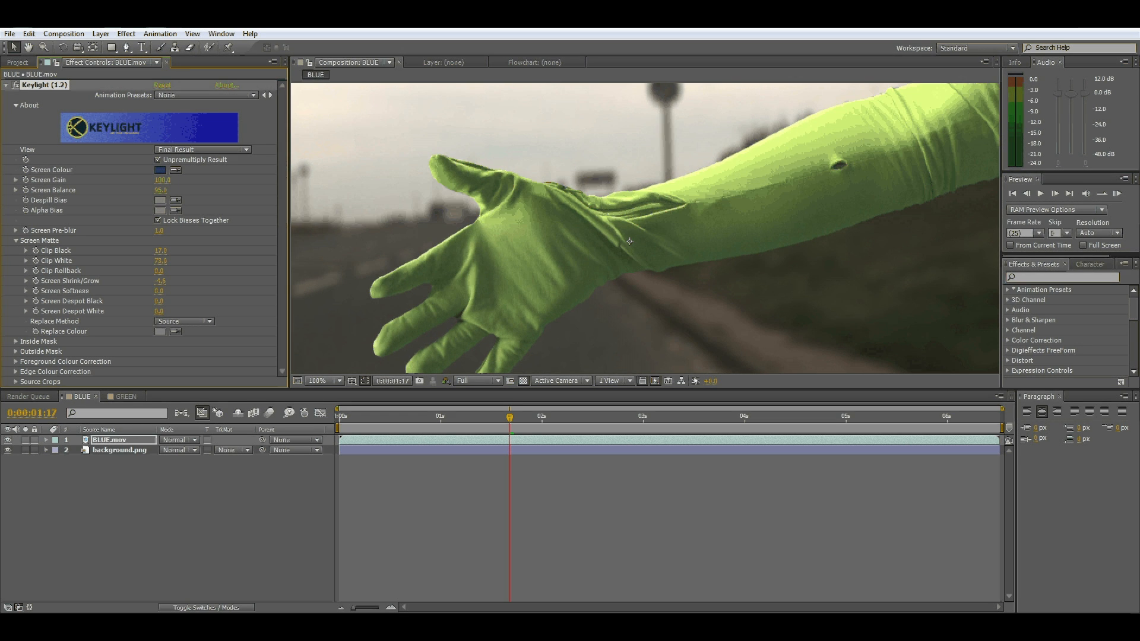
pyautogui.doubleClick(163, 291)
pyautogui.write('0.5')
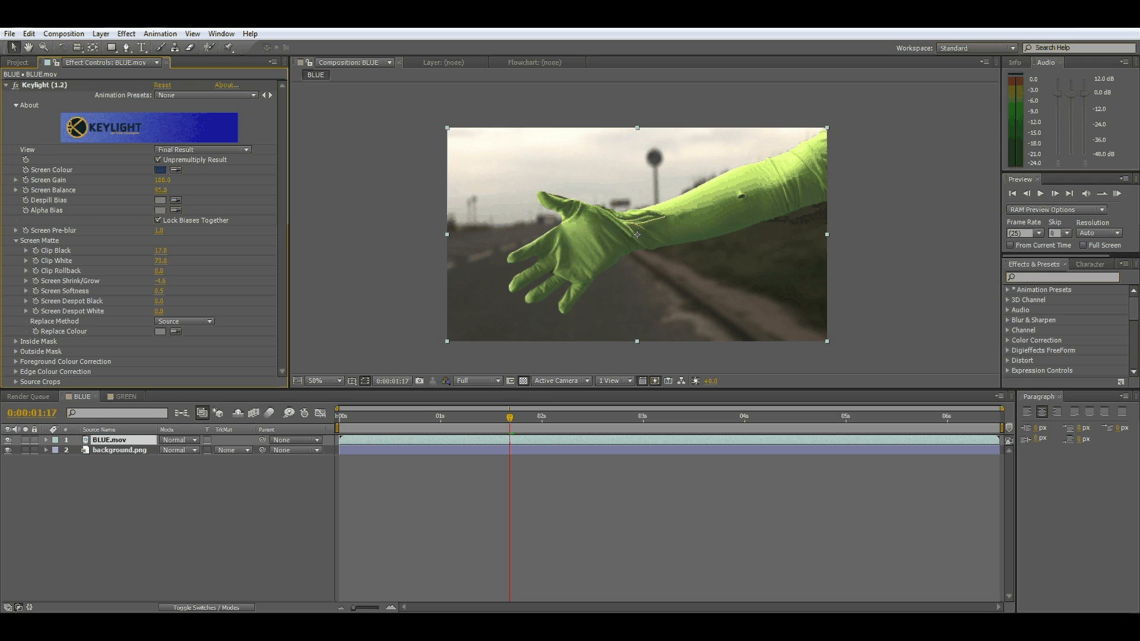
# Add a second Keylight on BLUE.mov with raised Clip Black, lowered Clip White and Source replacement so the glove vanishes.
pyautogui.click(6, 85)
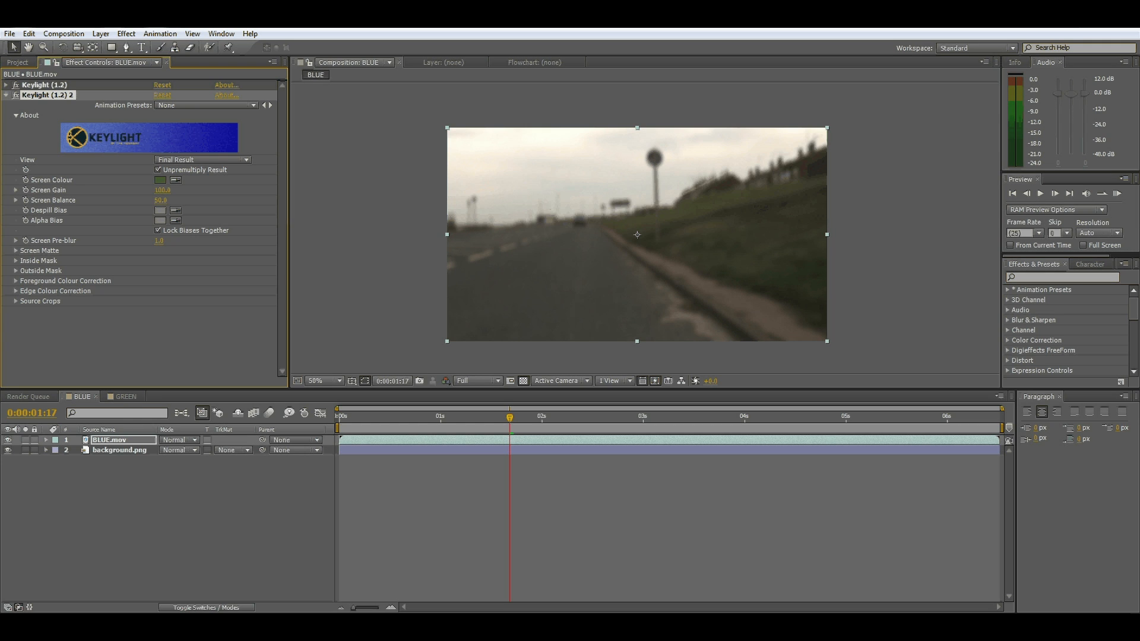
pyautogui.click(324, 382)
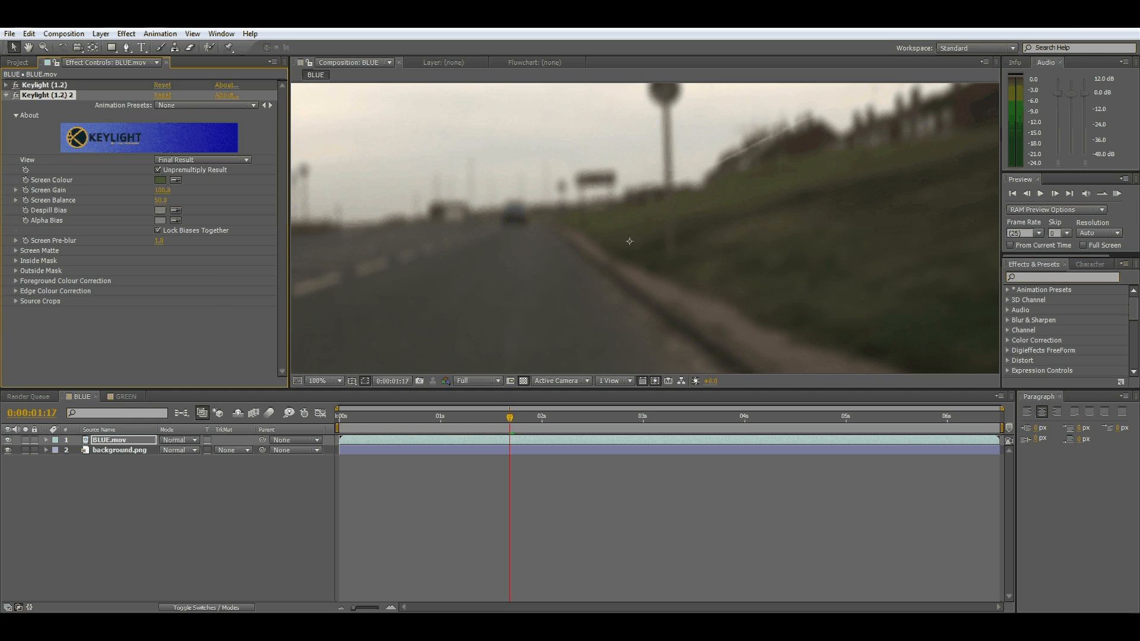
pyautogui.click(334, 380)
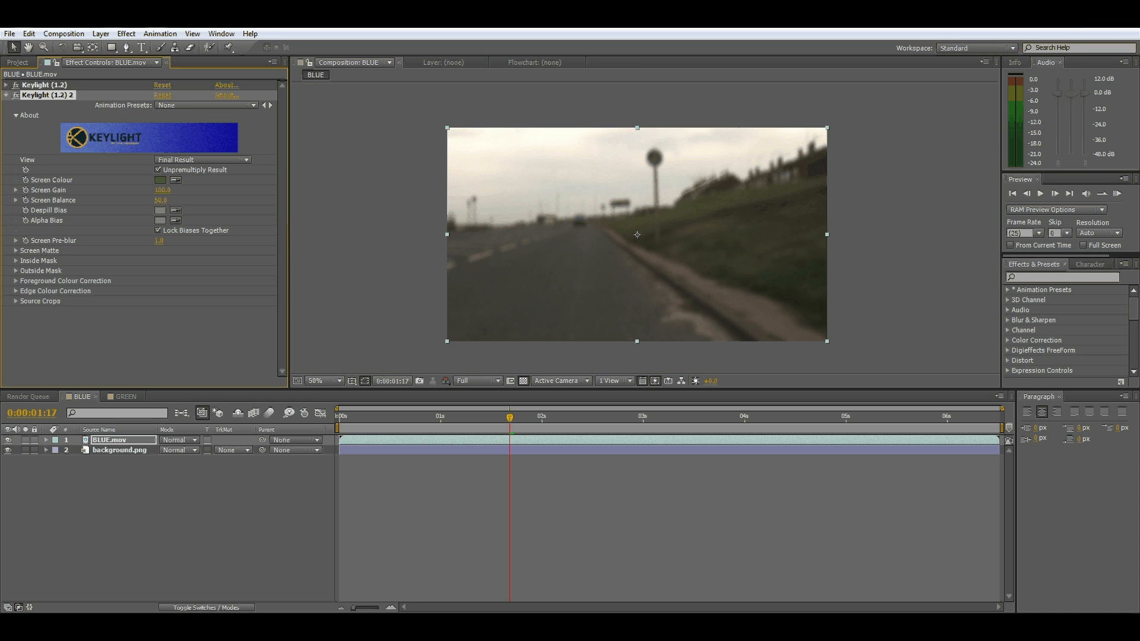
pyautogui.click(14, 250)
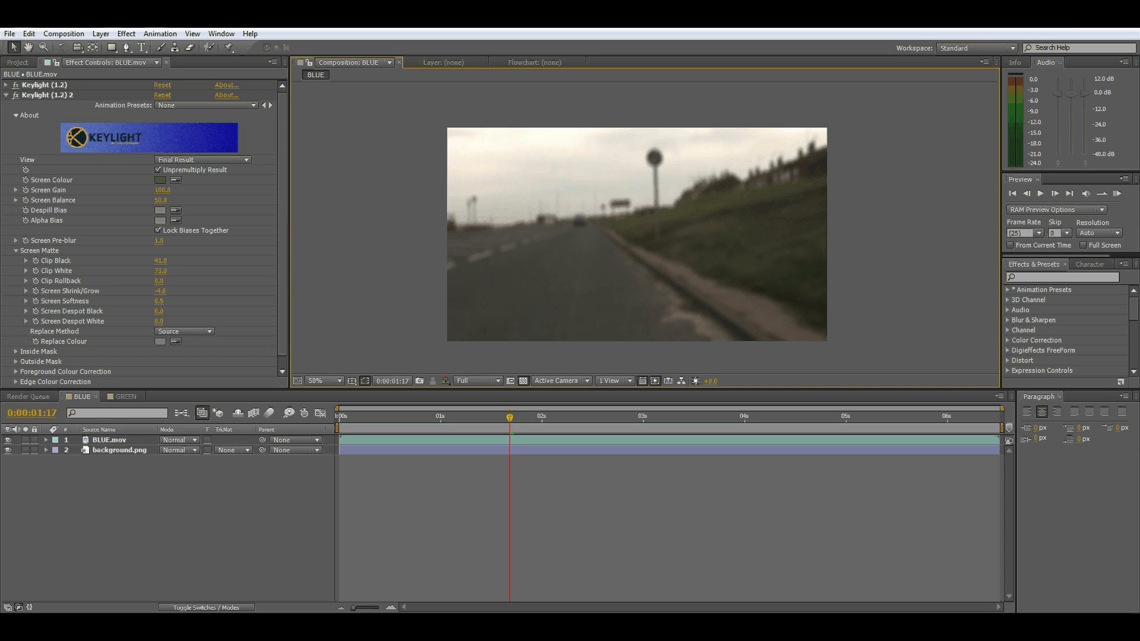
pyautogui.click(125, 397)
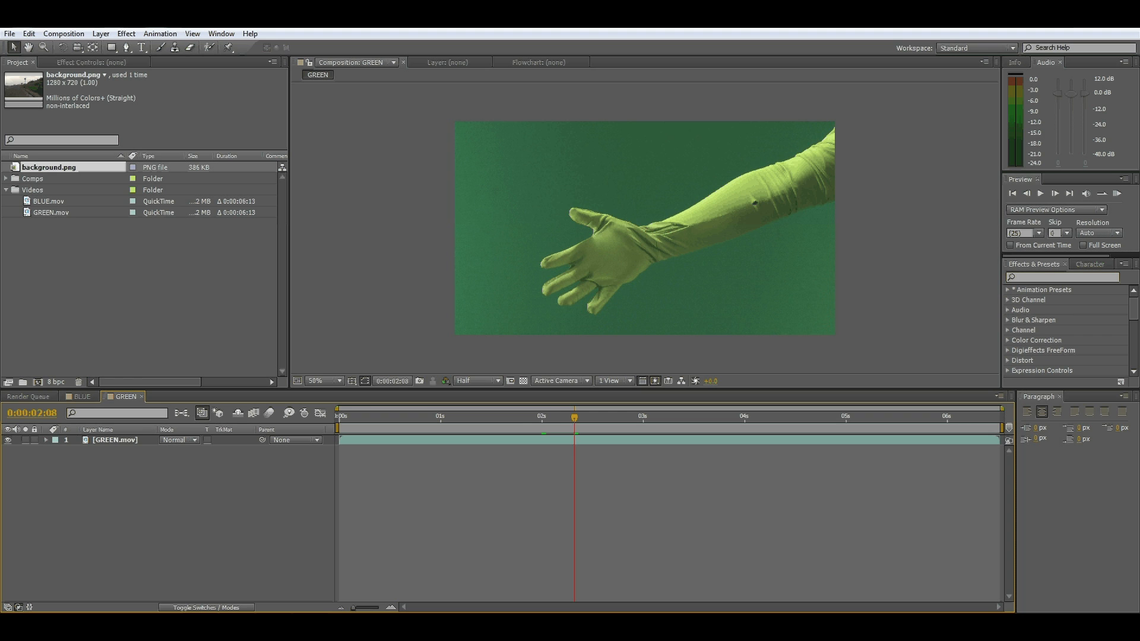
# Place background.png under GREEN.mov in the GREEN composition and key the green with Keylight.
pyautogui.click(116, 439)
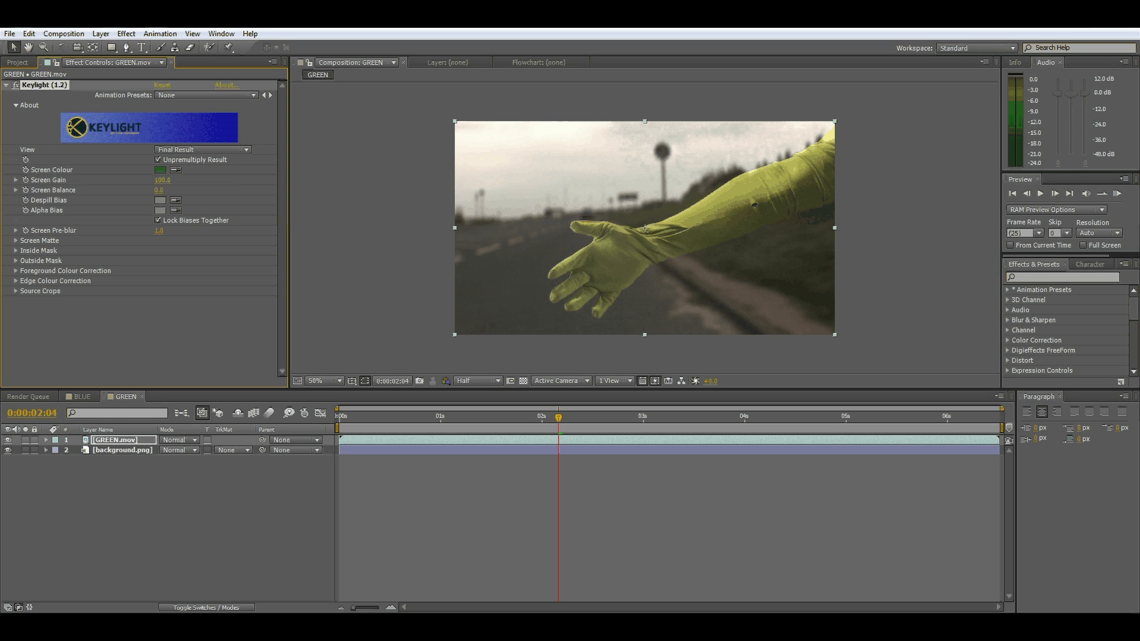
# Adjust Clip Black, Clip White and Screen Softness on GREEN.mov's matte, checking at Full resolution.
pyautogui.click(16, 240)
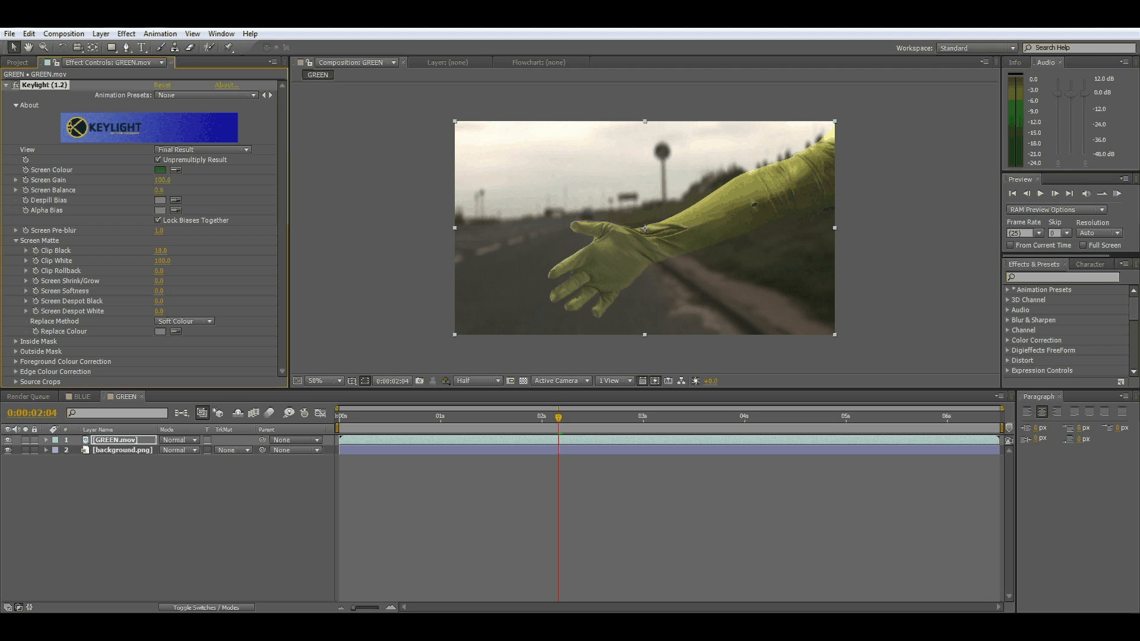
pyautogui.click(160, 261)
pyautogui.write('32')
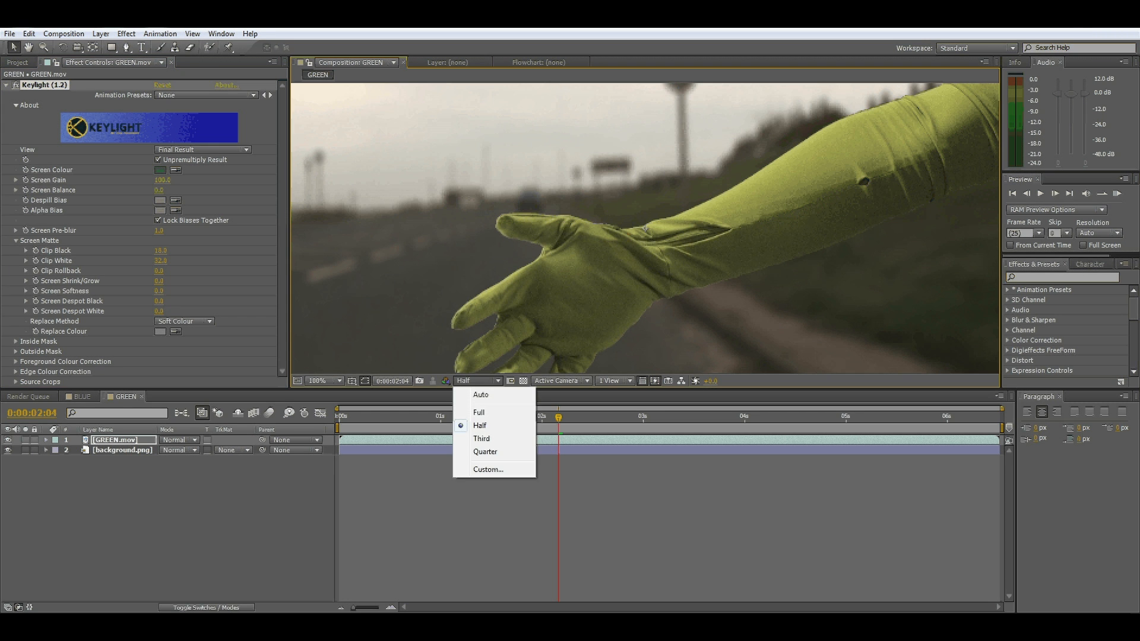
pyautogui.click(478, 412)
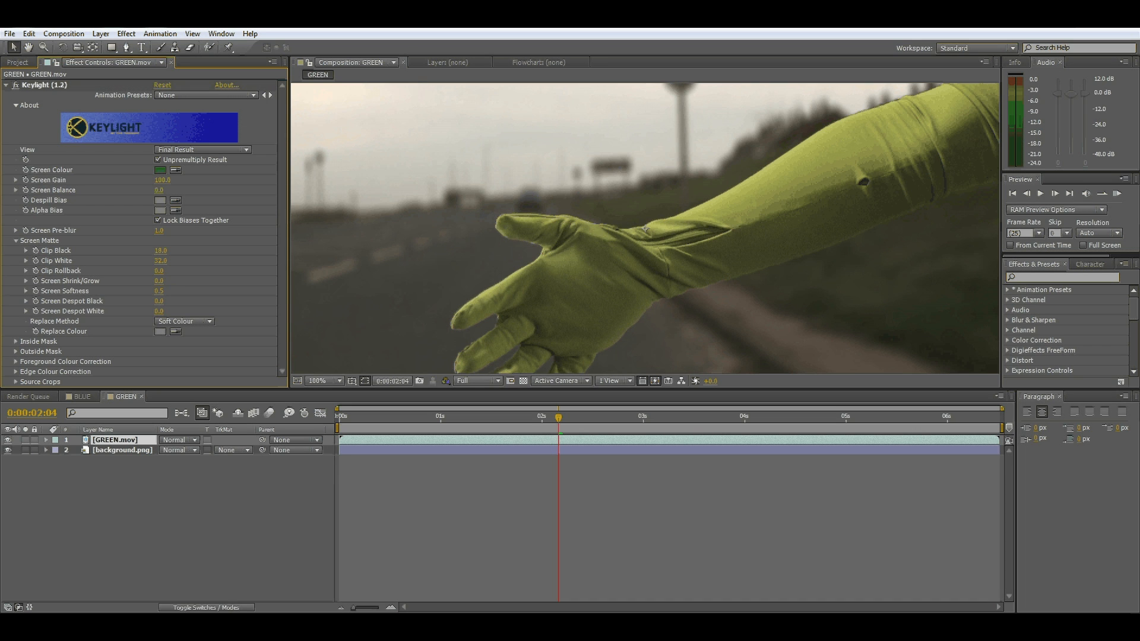
pyautogui.click(323, 381)
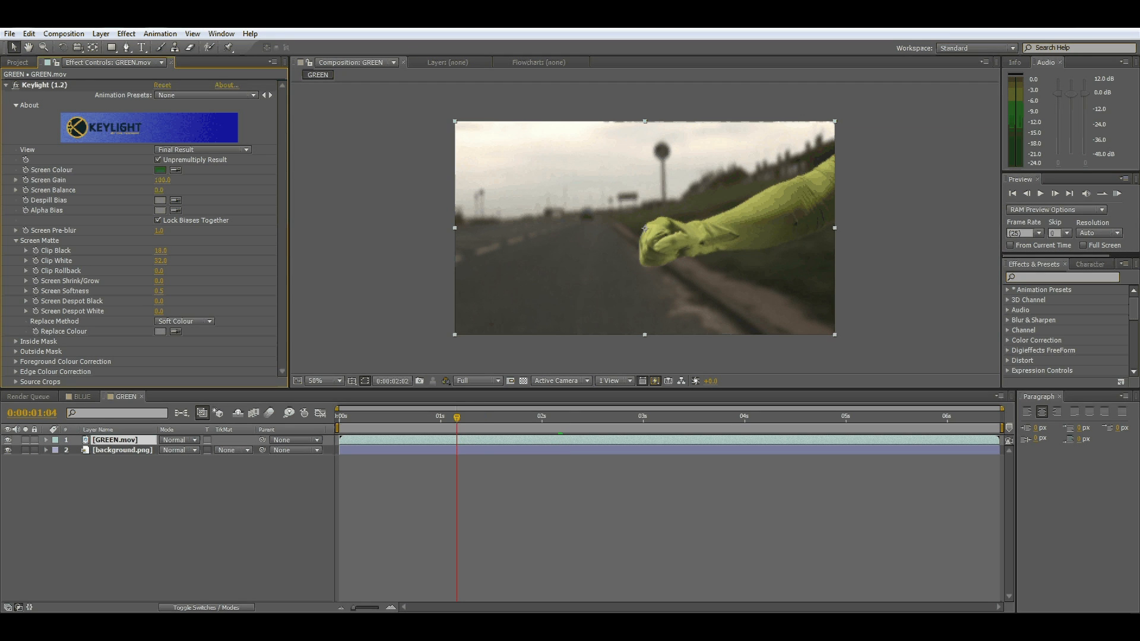
# Add a second Keylight on GREEN.mov with high Clip Black and Replace Method Source so only the road shows.
pyautogui.click(524, 416)
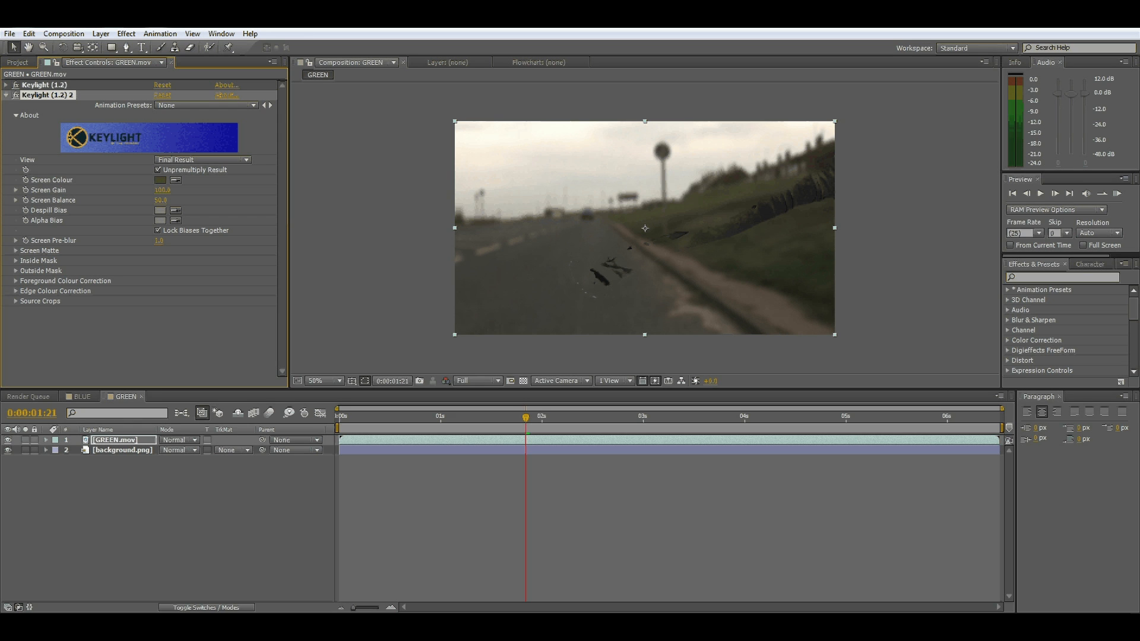
pyautogui.click(40, 251)
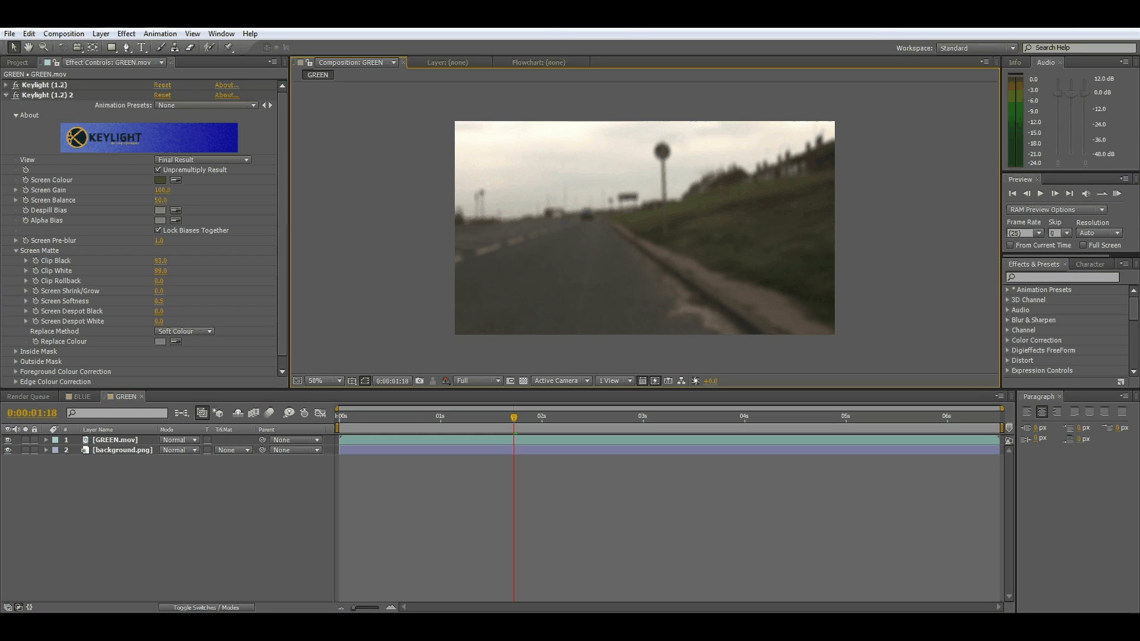
pyautogui.click(183, 331)
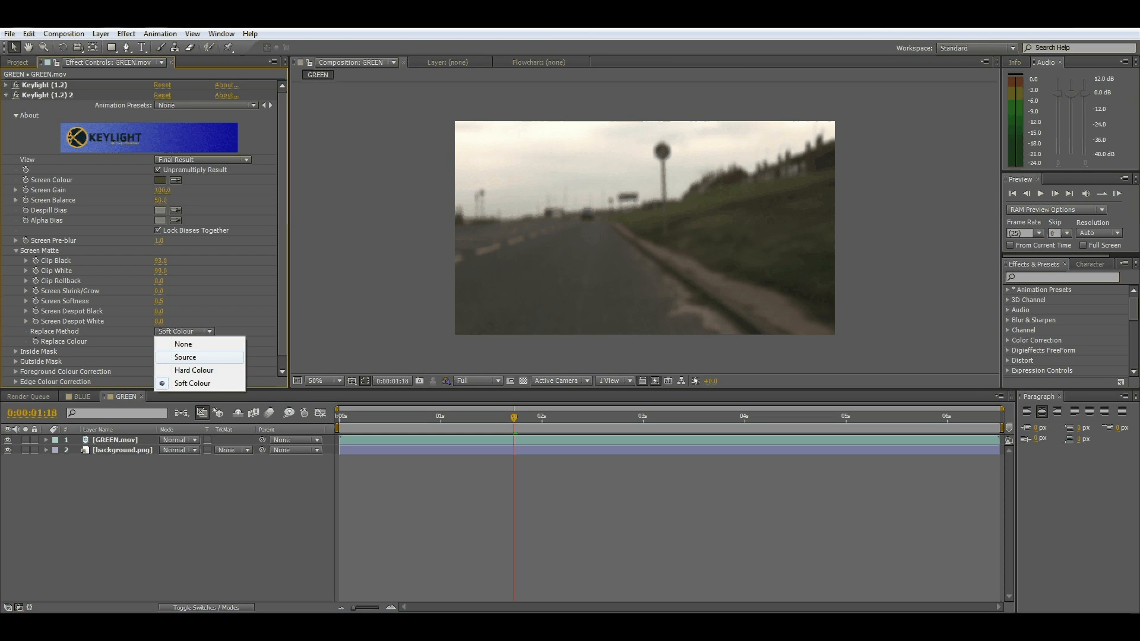
pyautogui.click(185, 357)
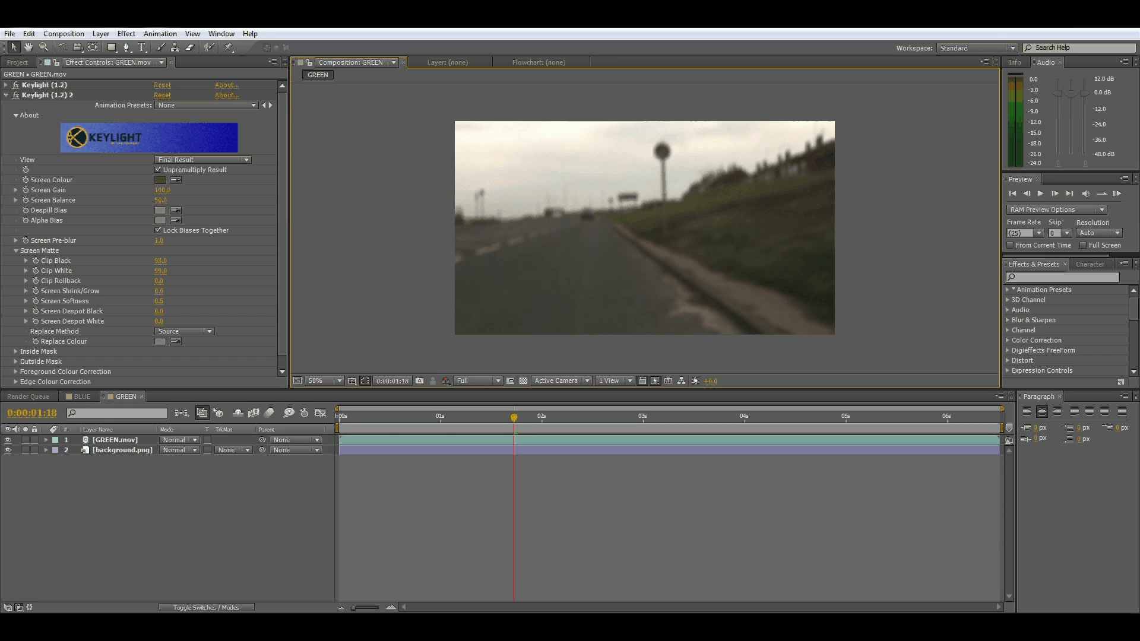
pyautogui.click(6, 84)
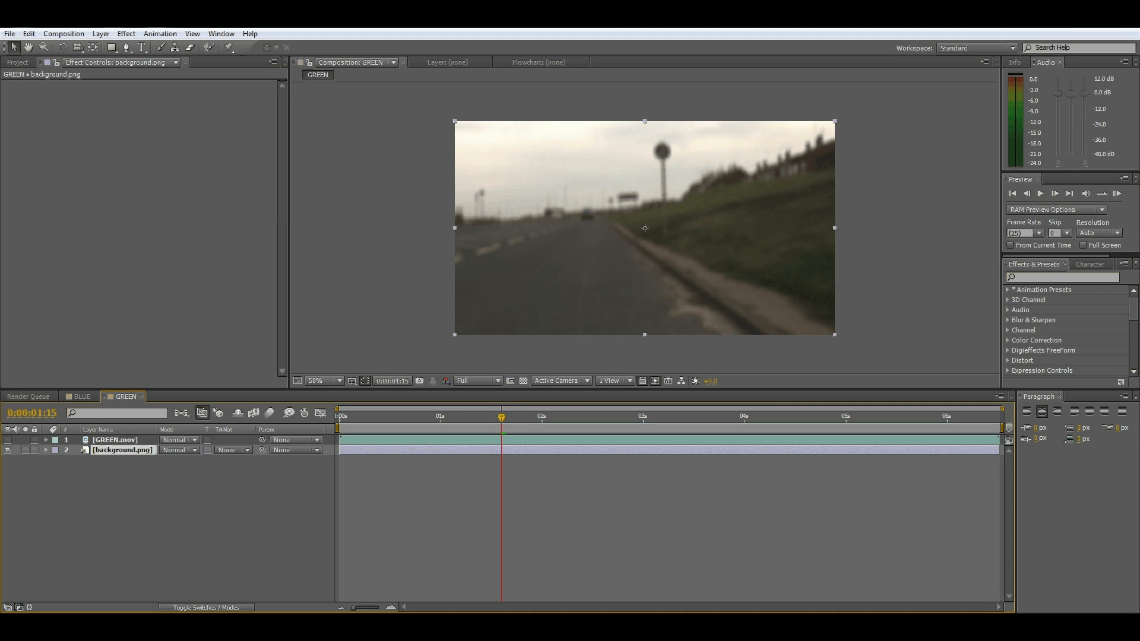
# Apply Displacement Map to background.png using GREEN.mov's red/green channels with Wrap Pixels Around.
pyautogui.click(124, 33)
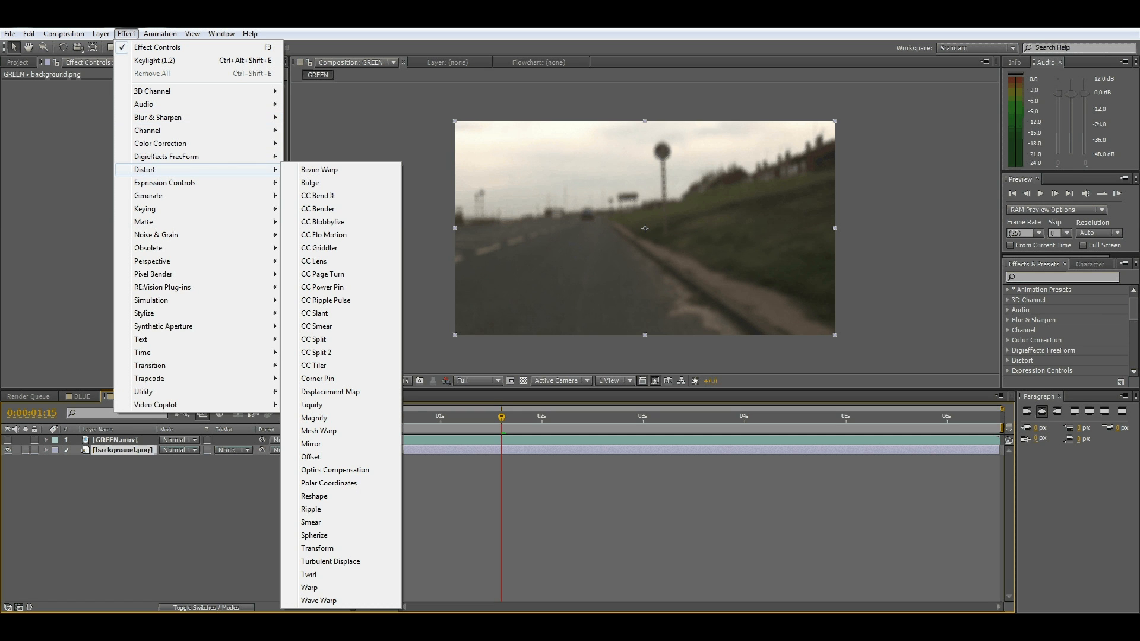
pyautogui.moveTo(330, 392)
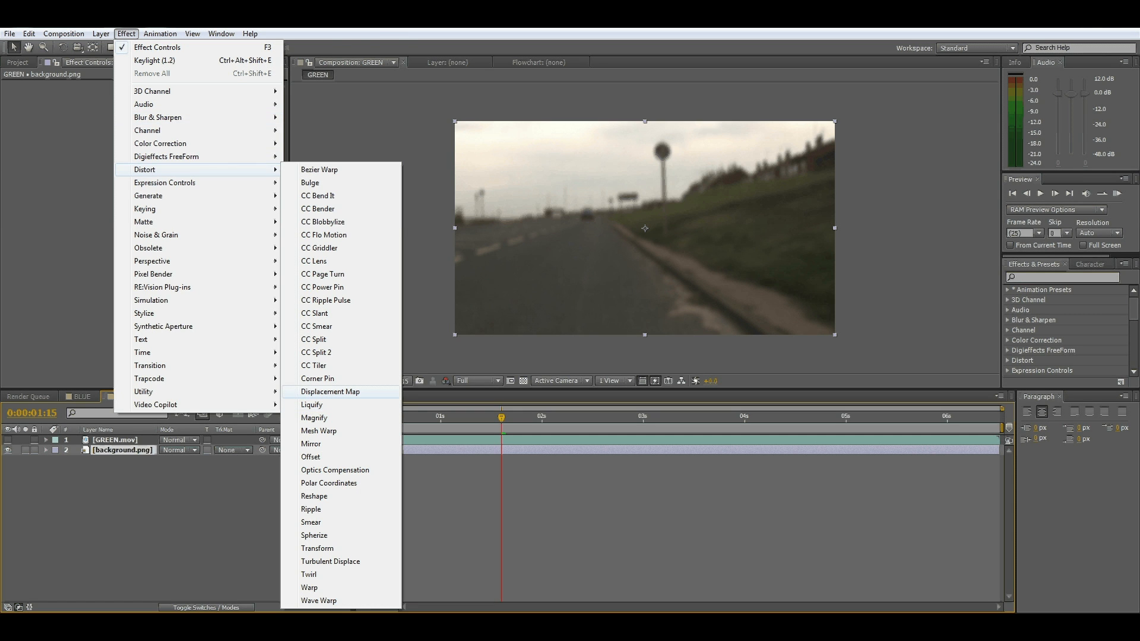
pyautogui.click(330, 391)
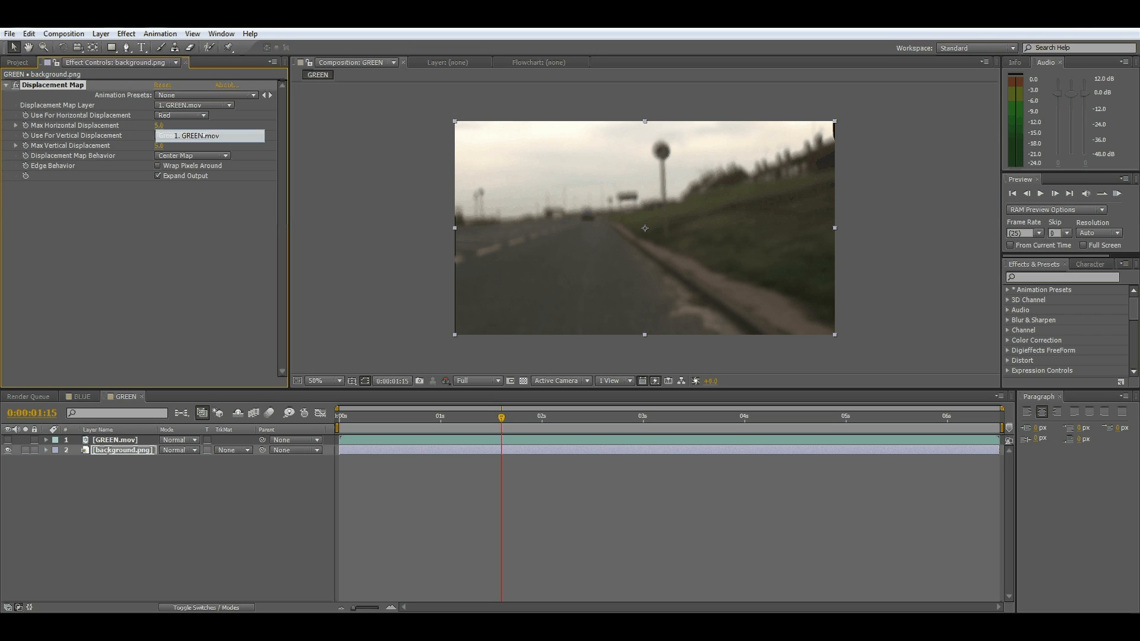
pyautogui.click(181, 136)
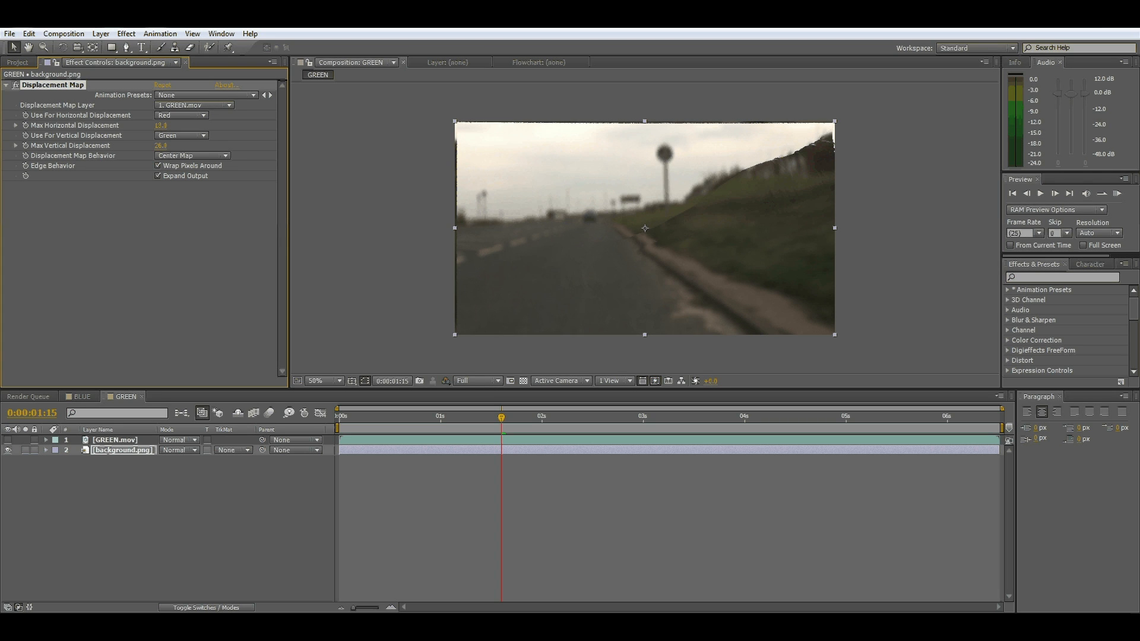
pyautogui.click(113, 439)
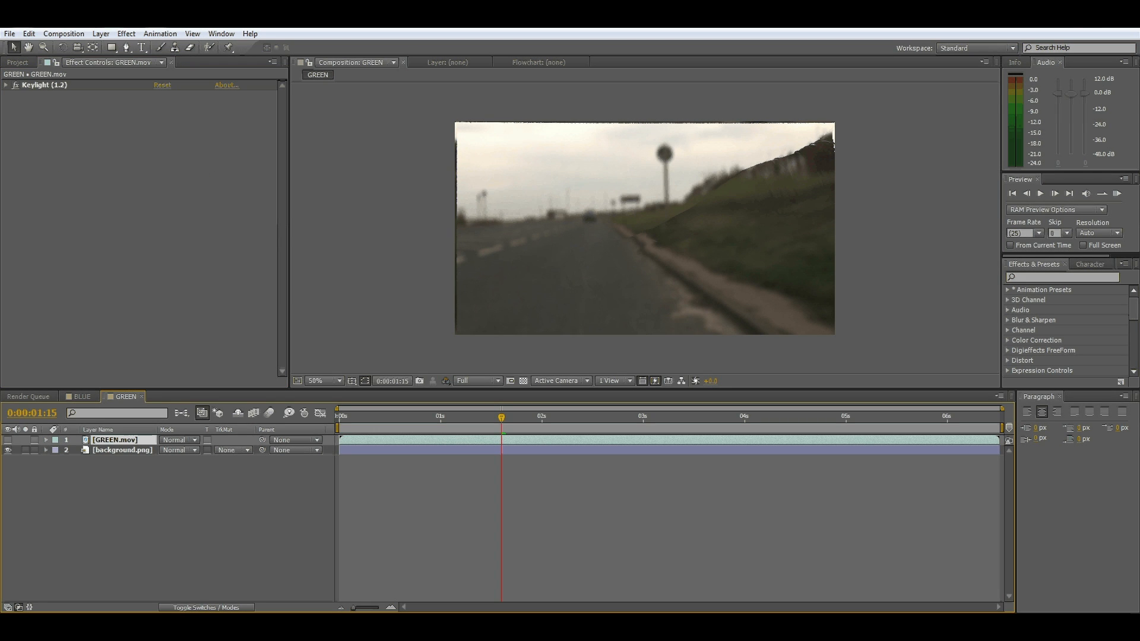
# Pre-compose GREEN.mov moving all attributes, drive Displacement Map from GREEN.mov Comp 1, and scrub to verify.
pyautogui.click(100, 33)
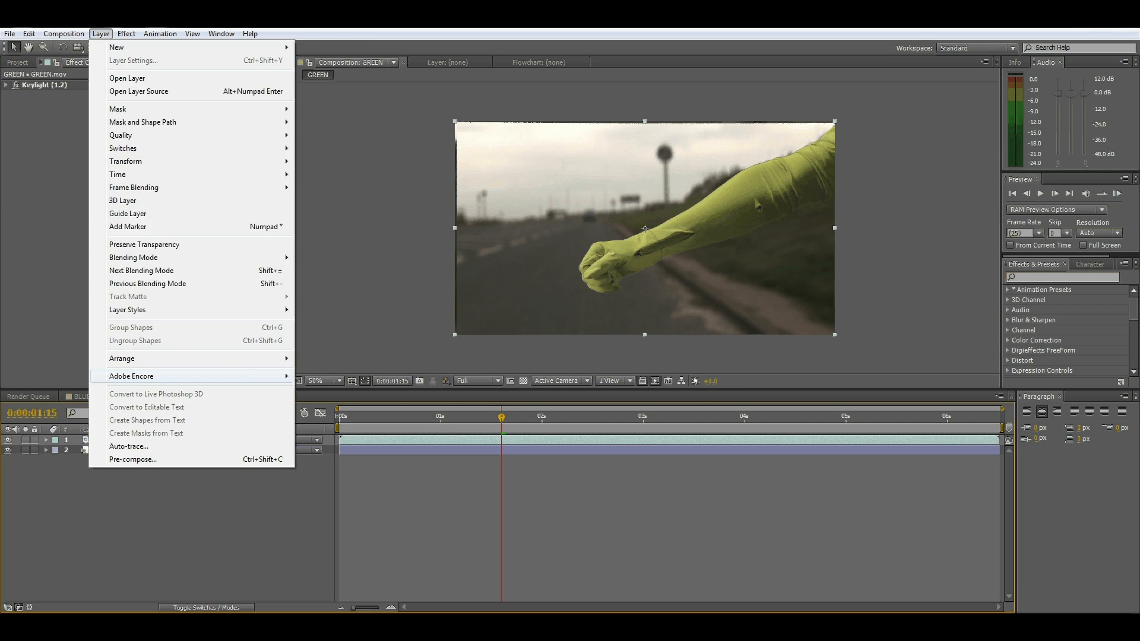
pyautogui.click(132, 458)
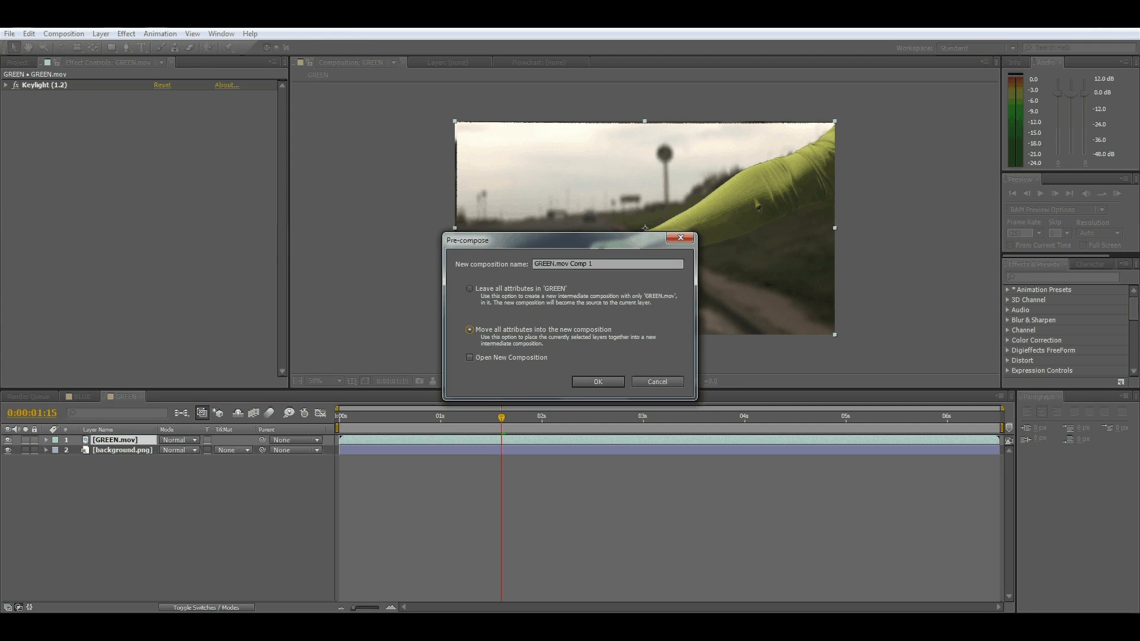
pyautogui.click(597, 381)
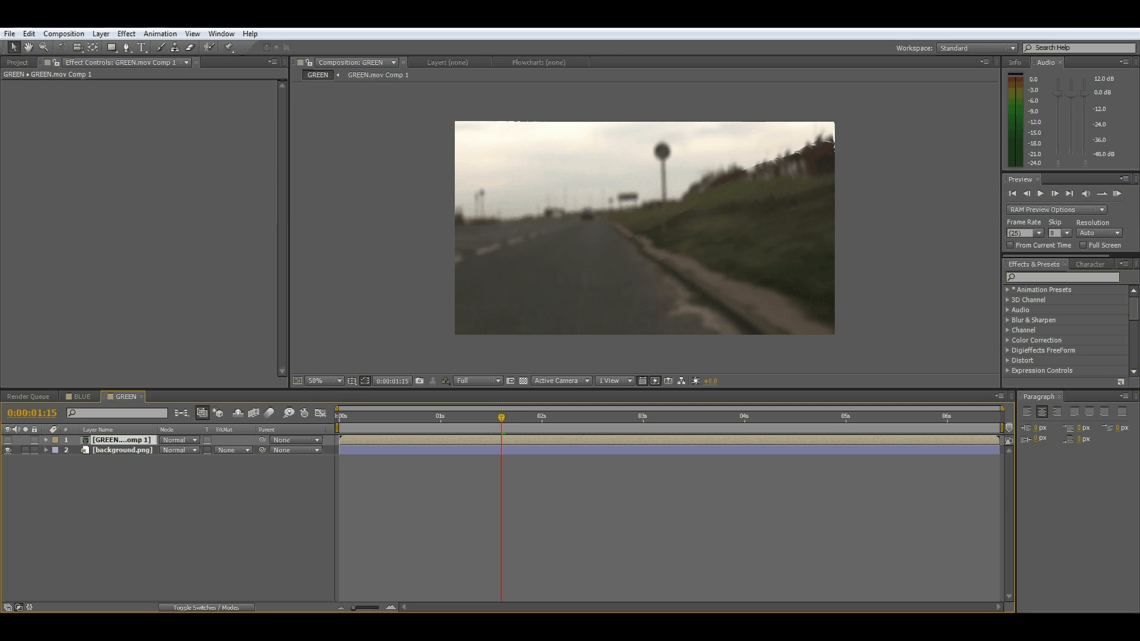
pyautogui.click(122, 449)
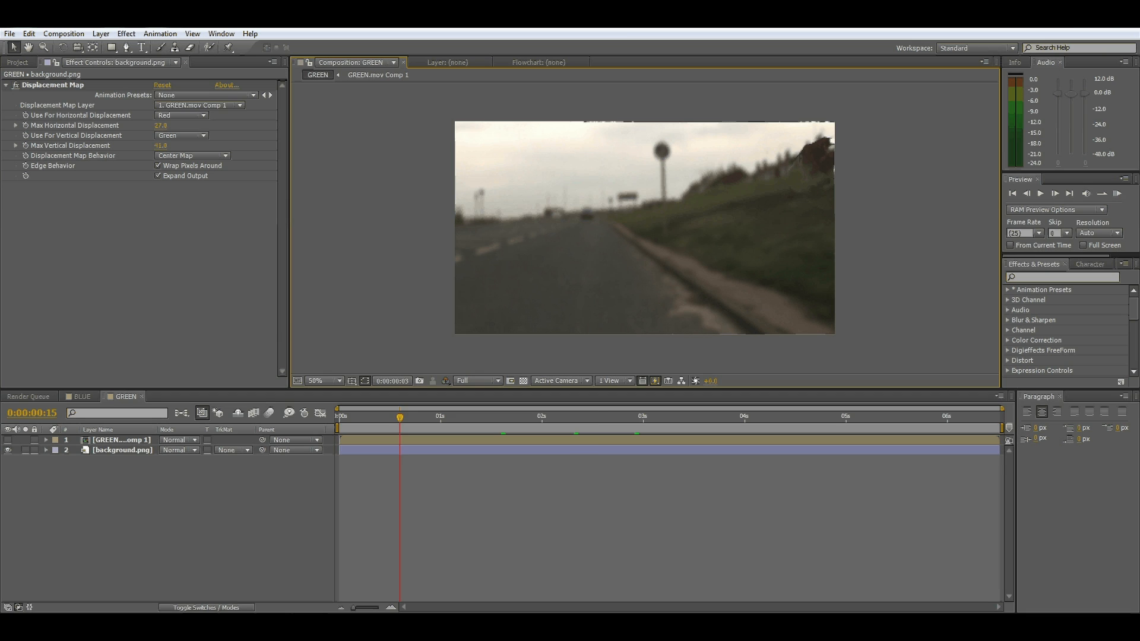
pyautogui.click(594, 416)
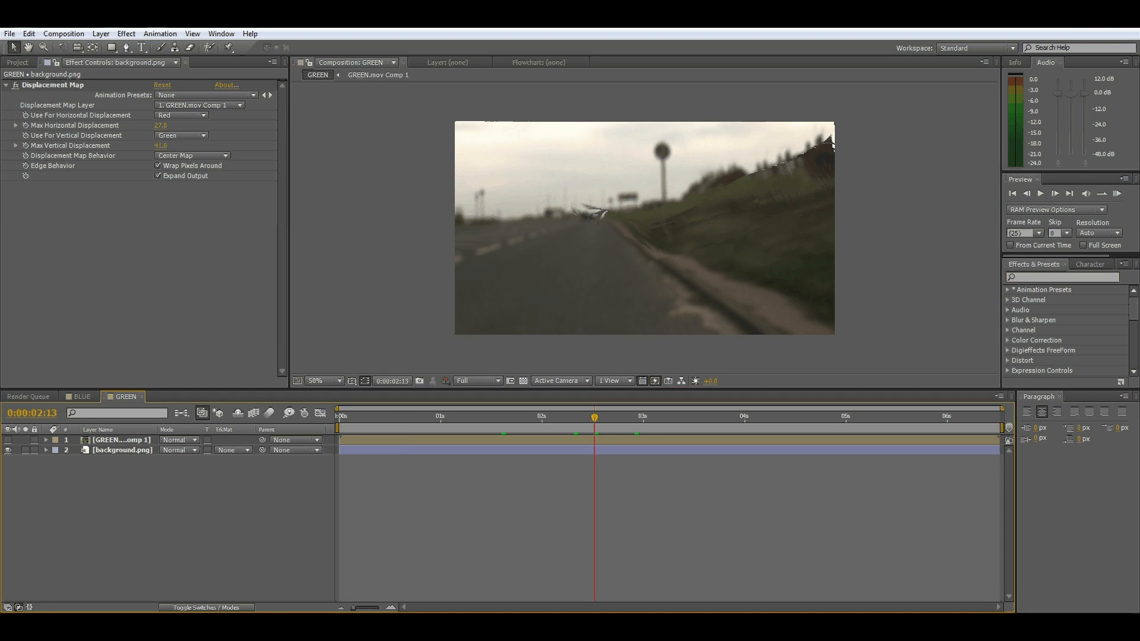